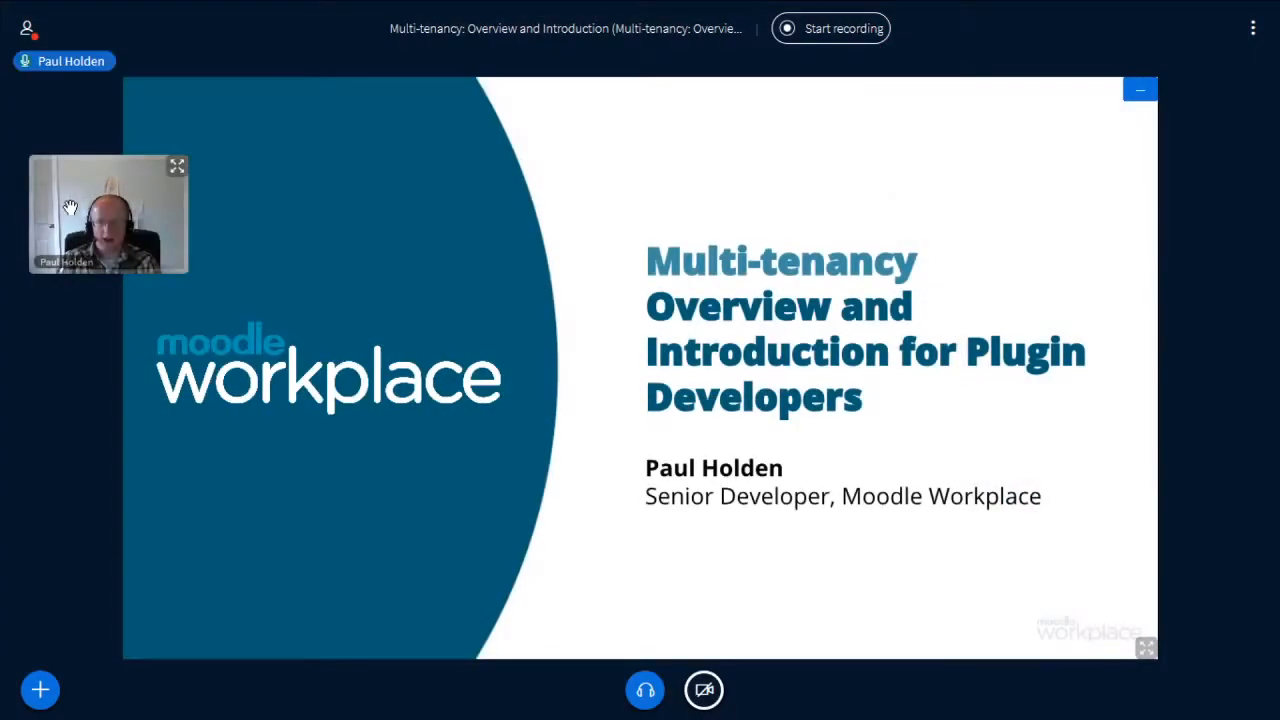
Step: Start recording the Multi-tenancy presentation and dismiss the 'now being recorded' notice
click(830, 28)
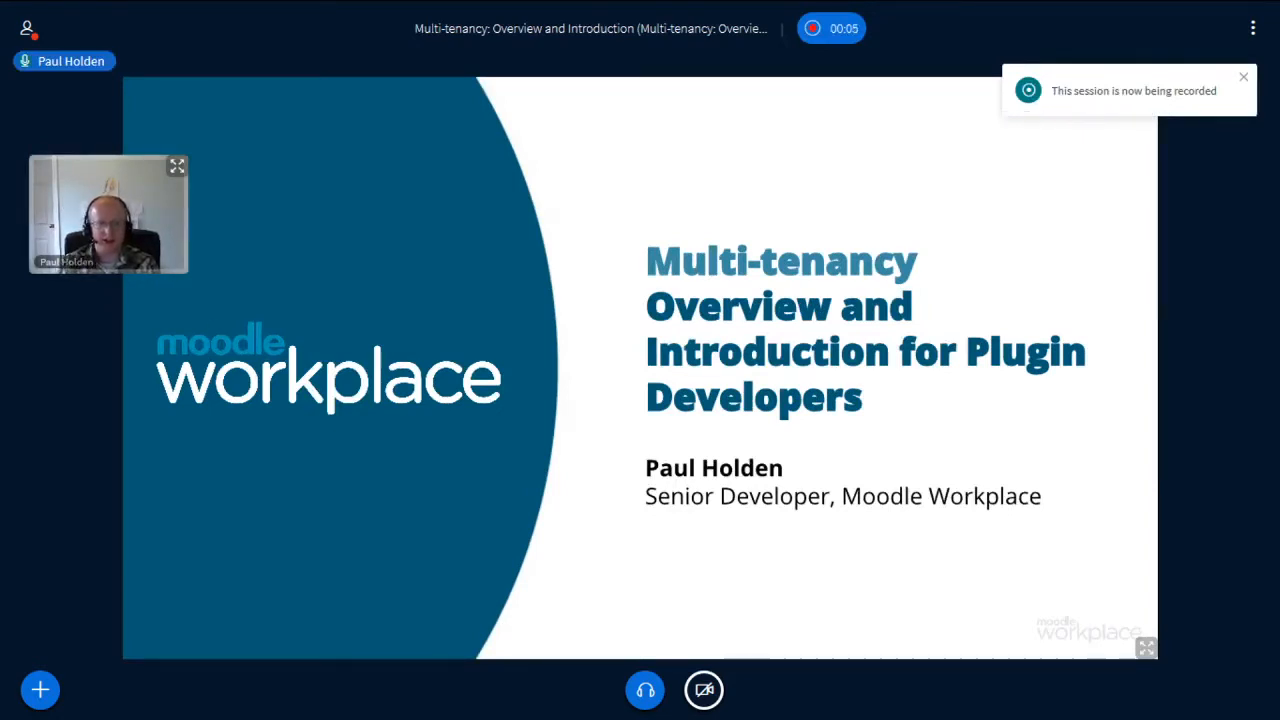
click(1243, 77)
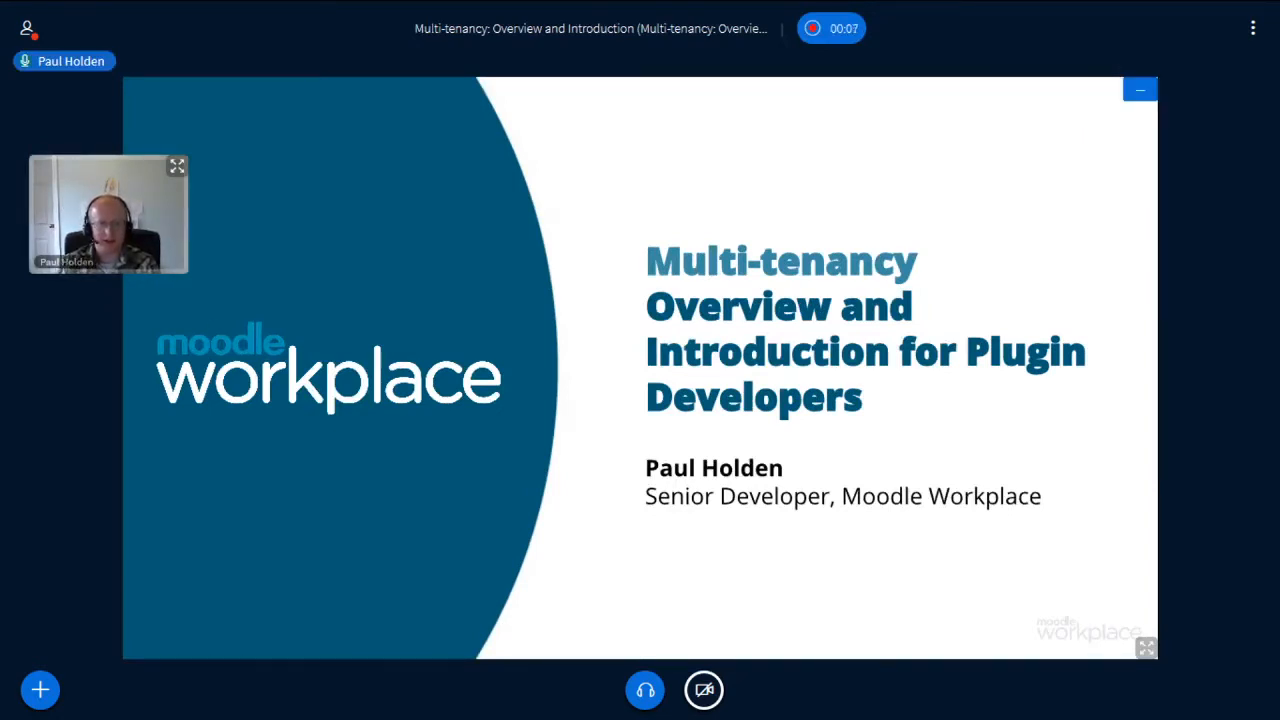